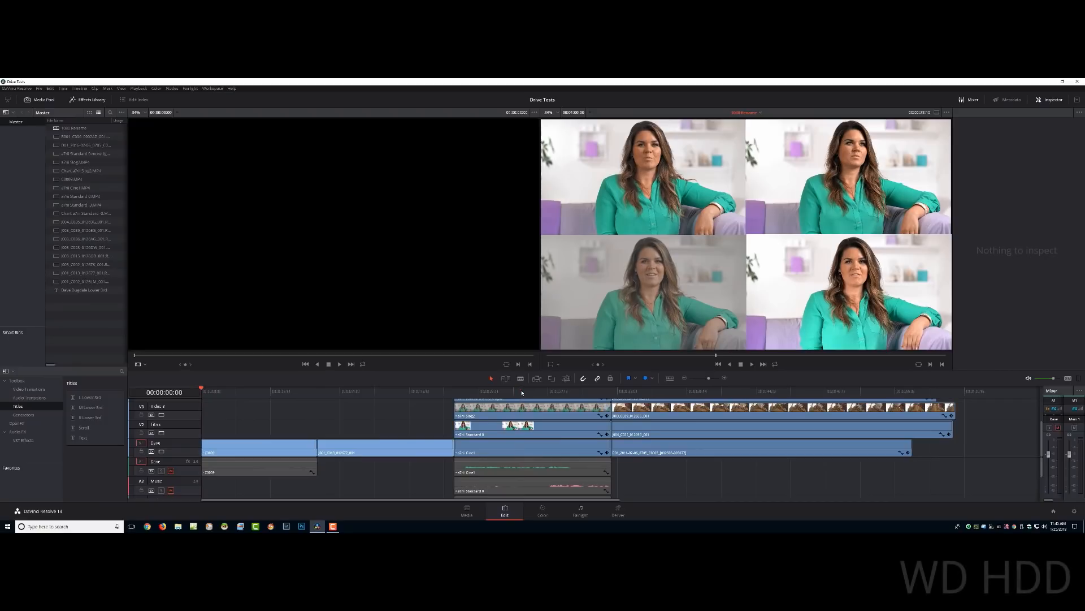
# - Launch Task Manager from the Start menu to watch Disk 2 (O:) read speed during playback
pyautogui.click(7, 527)
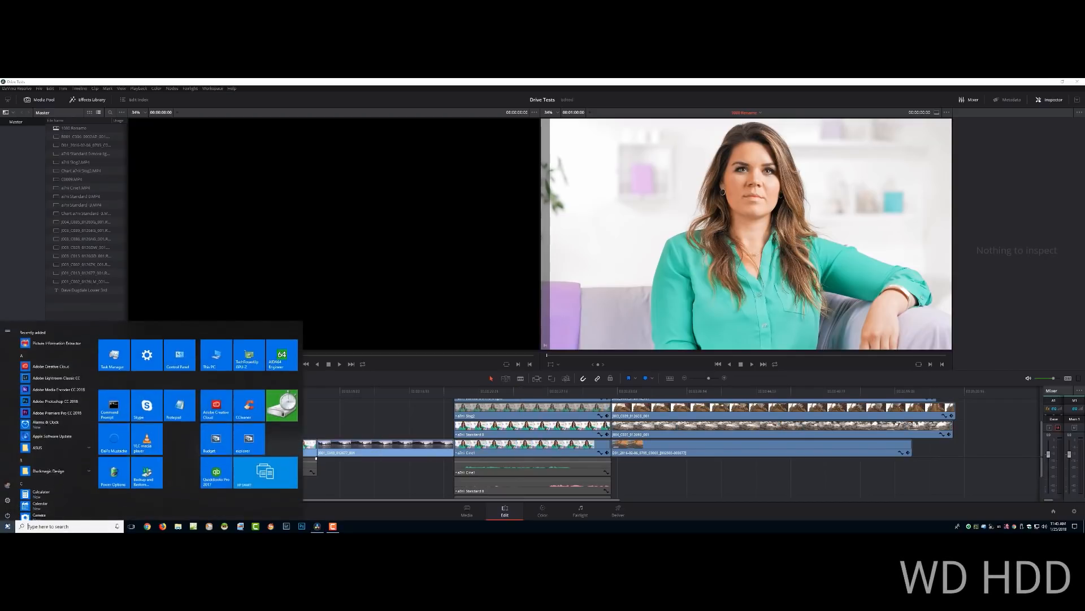
pyautogui.click(112, 355)
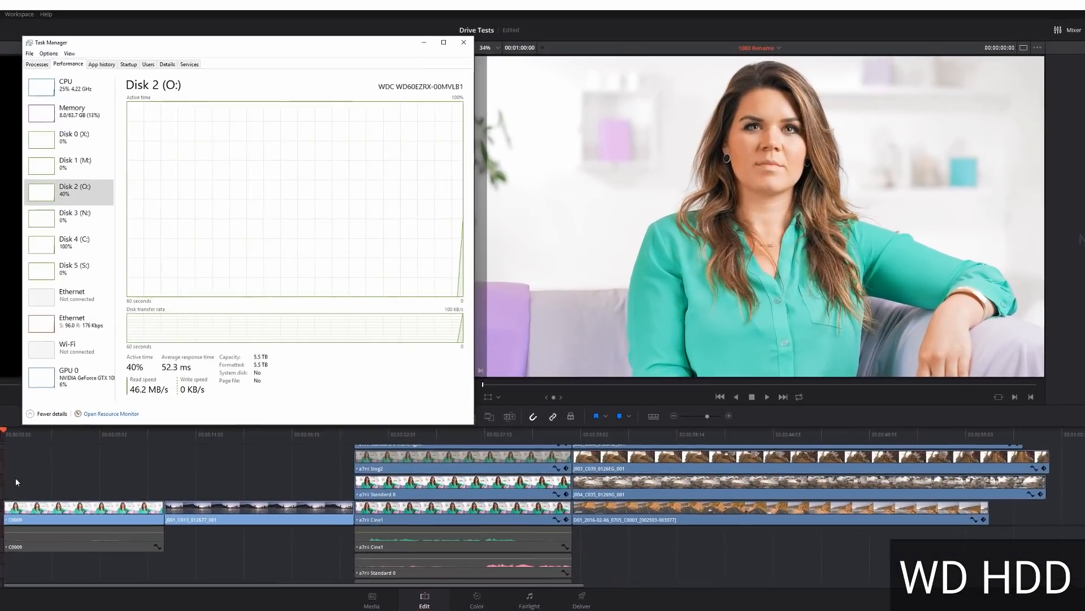
pyautogui.click(766, 397)
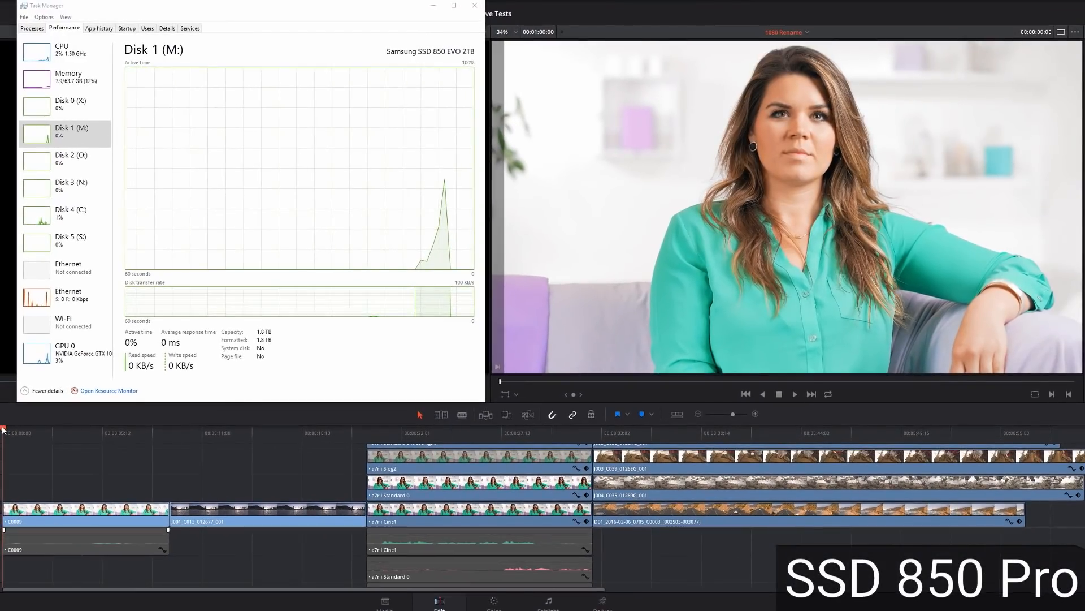
# - Restart Drive Tests timeline playback while Task Manager shows Samsung SSD 850 EVO reads
pyautogui.click(794, 394)
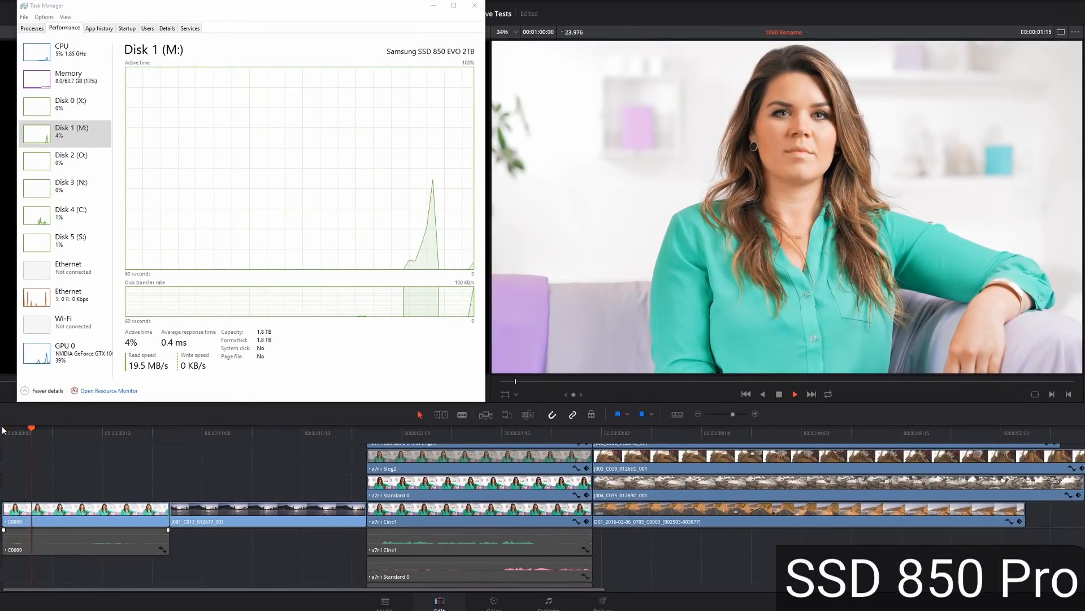